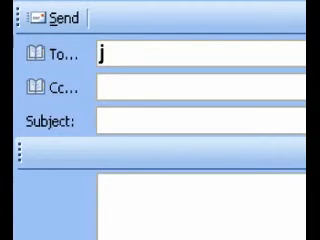
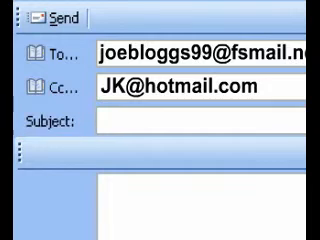
text(Party Pictures)
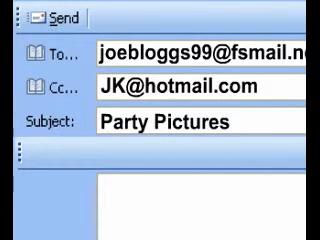